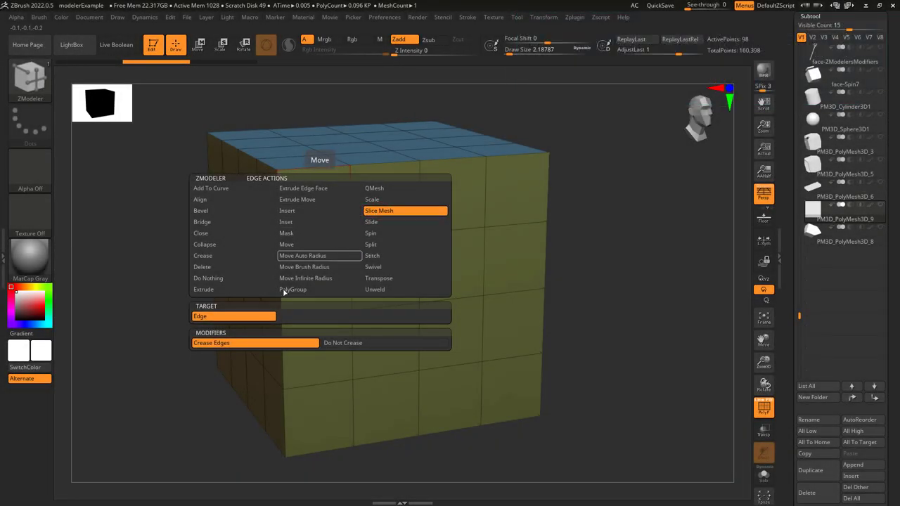
# Step: Choose the ZModeler edge action Slice Mesh to cut loops across the left face
pyautogui.click(405, 211)
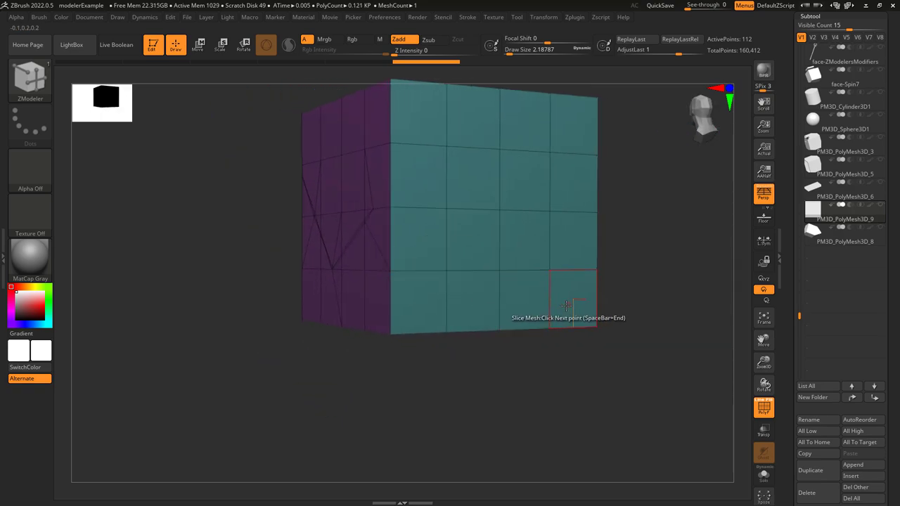
# Step: Finish the current slice and switch the Slice Mesh modifier to Do Not Crease
pyautogui.press('space')
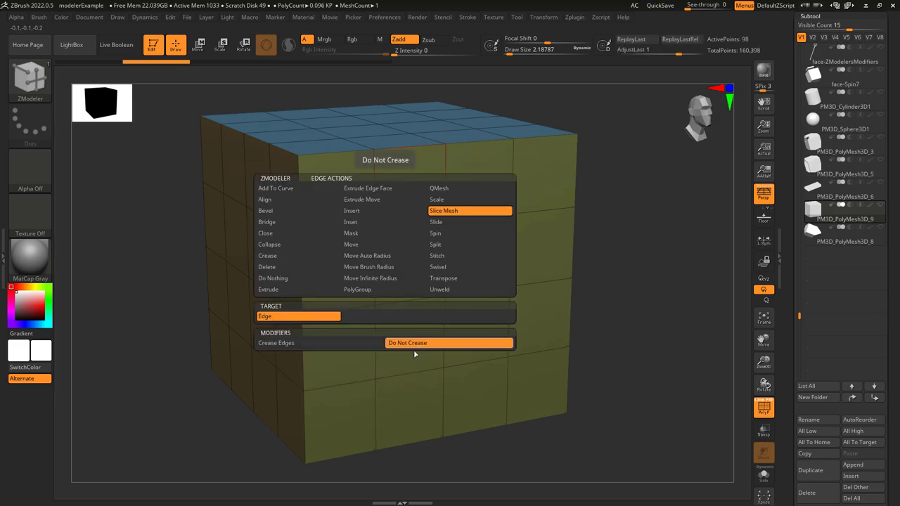
pyautogui.click(470, 210)
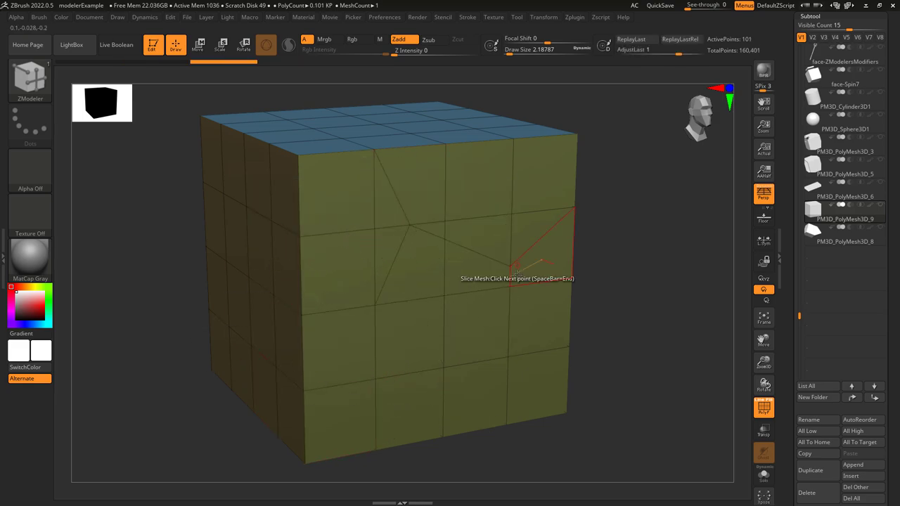